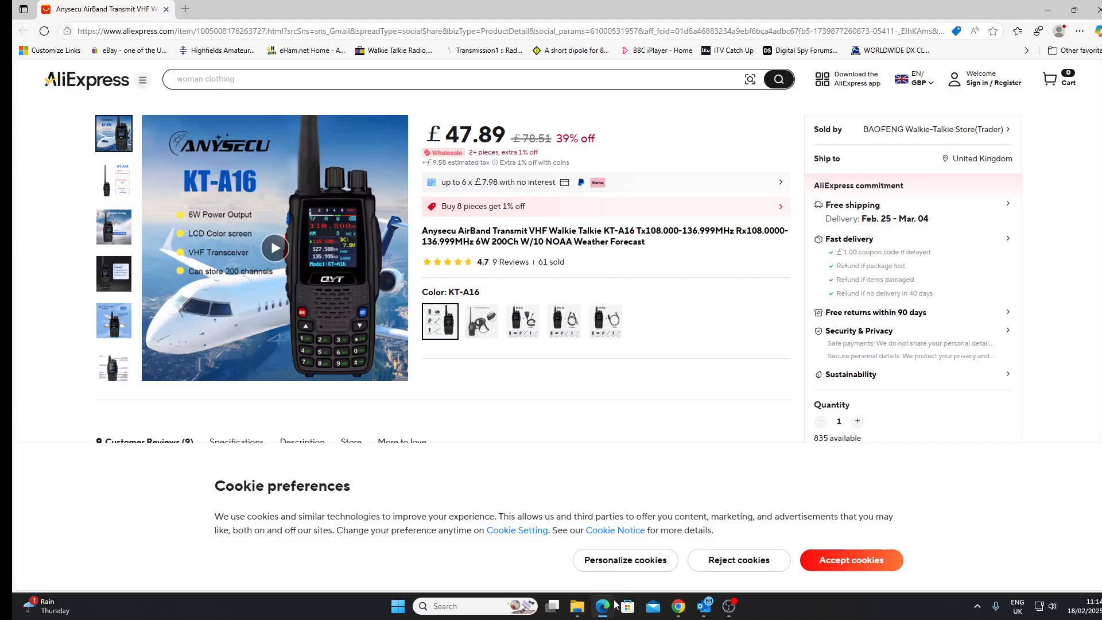
{"action": "mouse_move", "coordinate": [896, 407]}
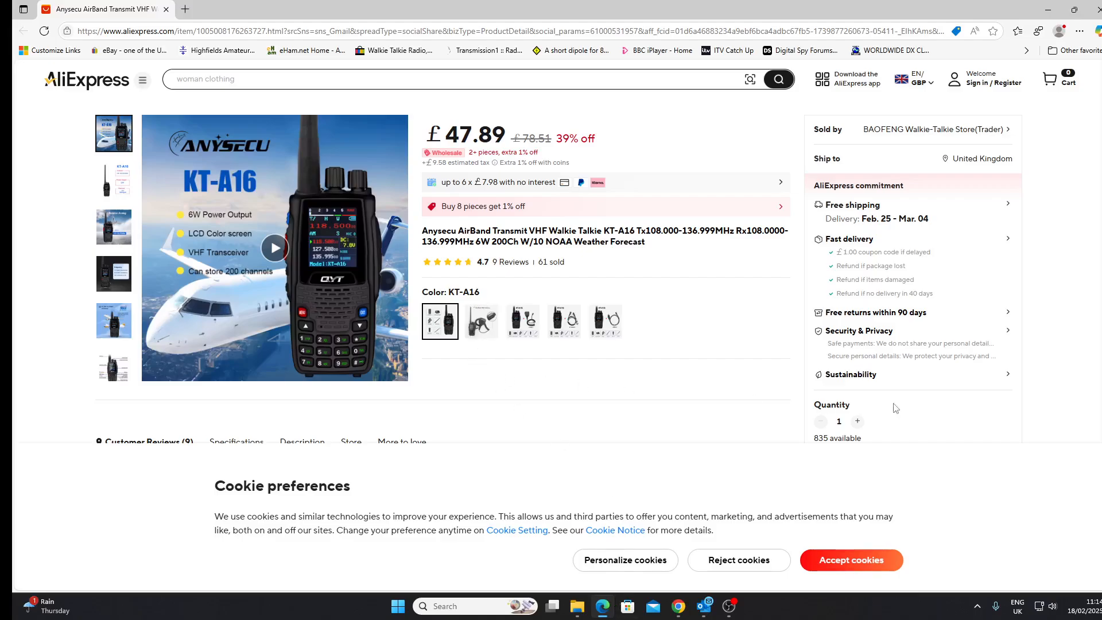
{"action": "mouse_move", "coordinate": [894, 411]}
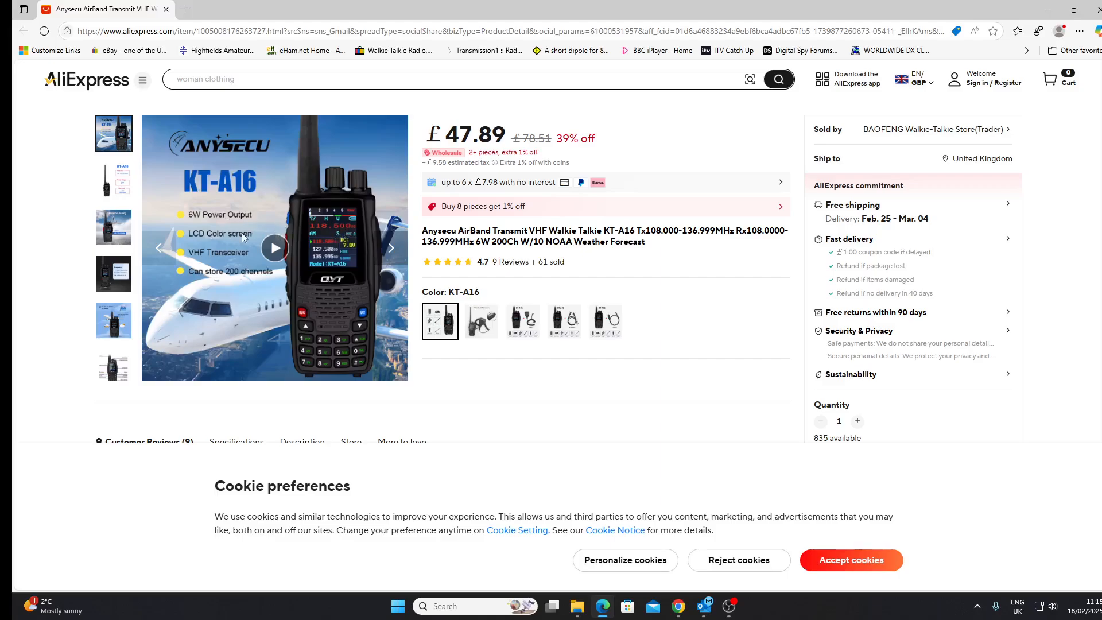
{"action": "mouse_move", "coordinate": [214, 259]}
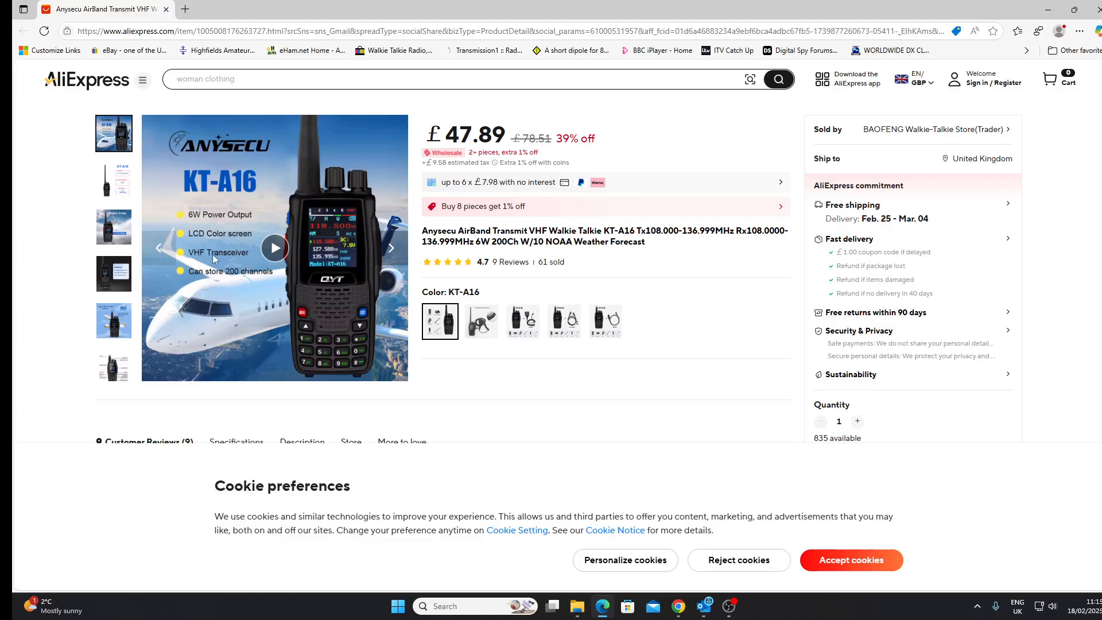
{"action": "mouse_move", "coordinate": [662, 226]}
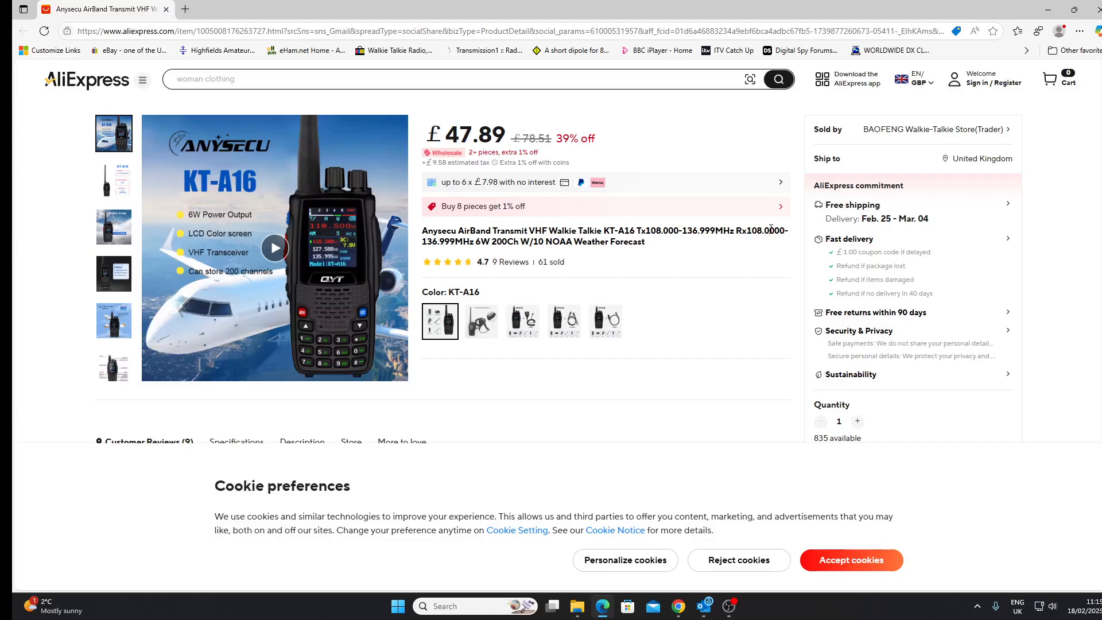
Show the gallery image listing 118–135.975MHz airband, 6W output and 200 channels.
{"action": "left_click", "coordinate": [113, 180]}
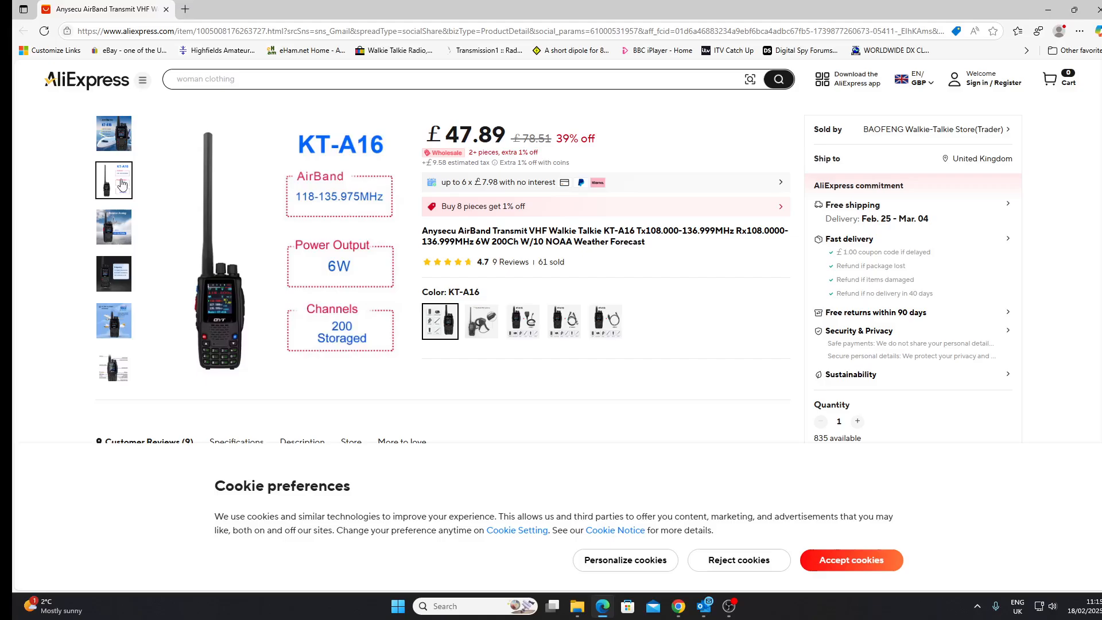
{"action": "mouse_move", "coordinate": [121, 214]}
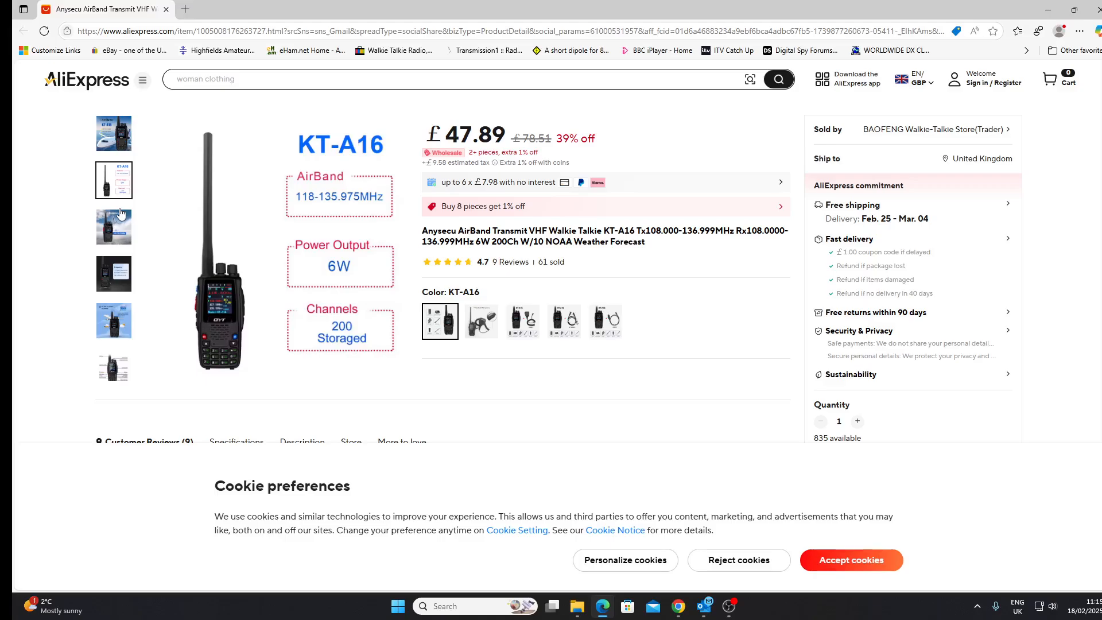
Step through the Aviation Analog image to the TX/RX/WX frequency specifications picture.
{"action": "left_click", "coordinate": [113, 227]}
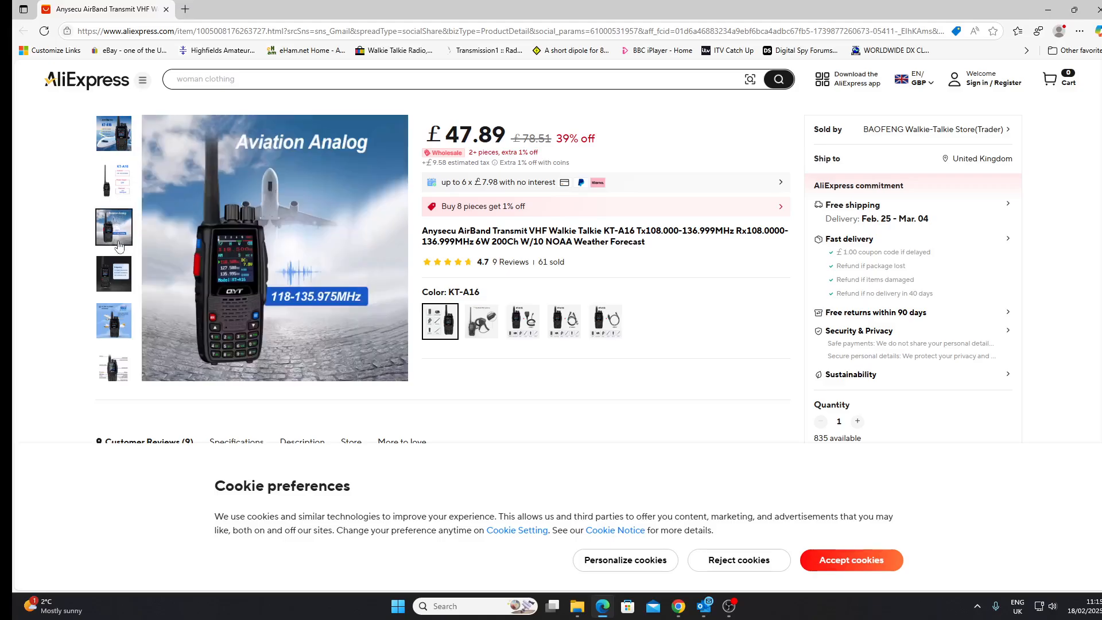
{"action": "left_click", "coordinate": [113, 133]}
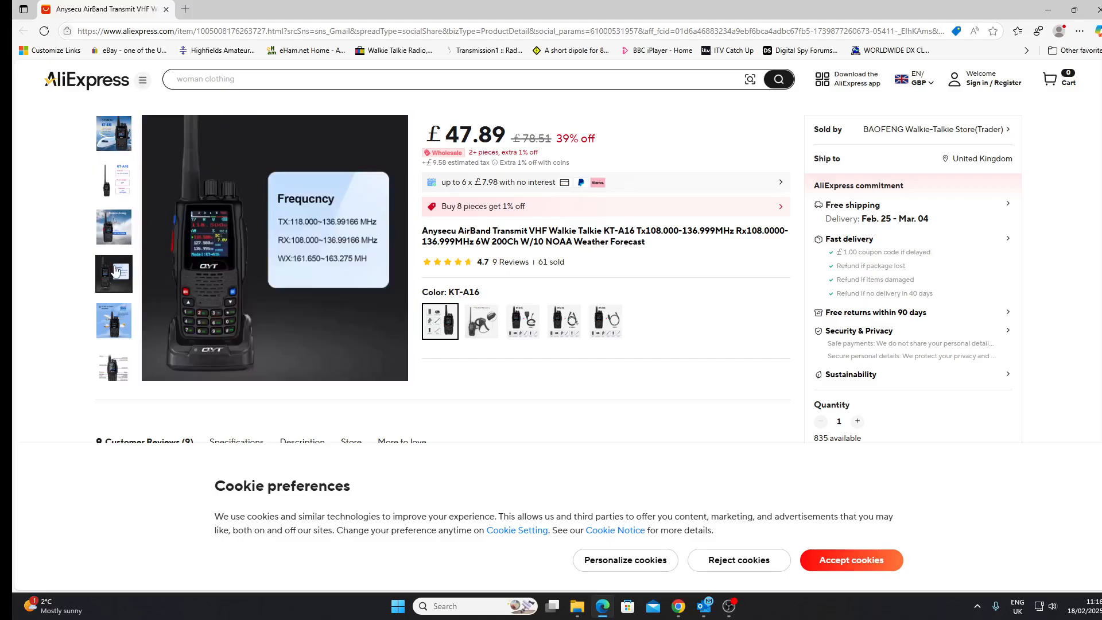
{"action": "mouse_move", "coordinate": [113, 274]}
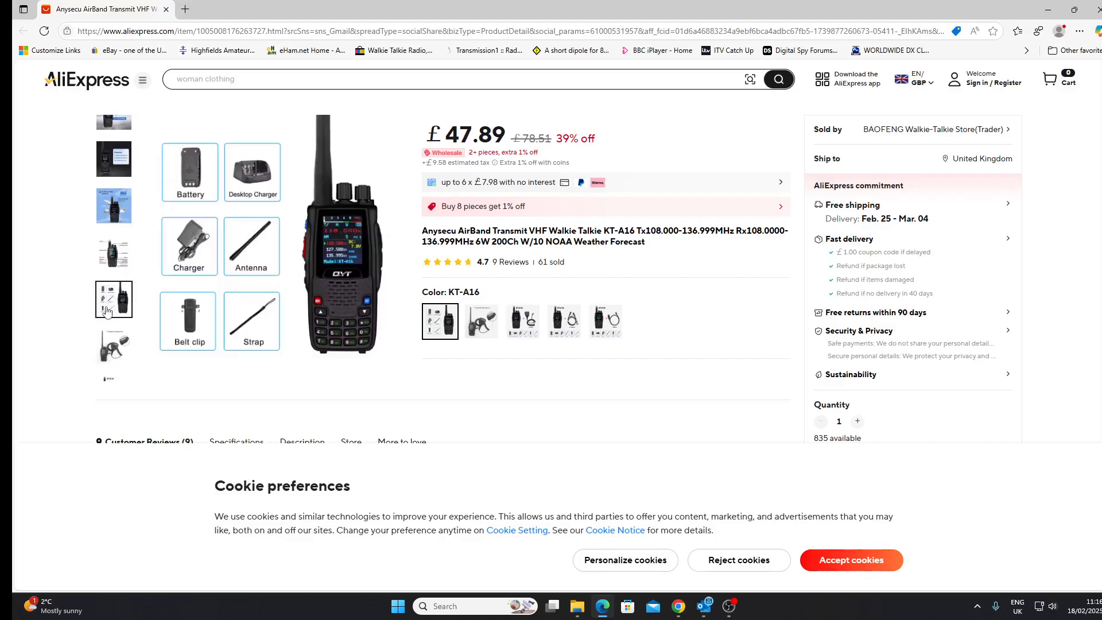
Revisit the frequency specifications image, then return to the KT-A16 cover picture with video.
{"action": "left_click", "coordinate": [113, 335]}
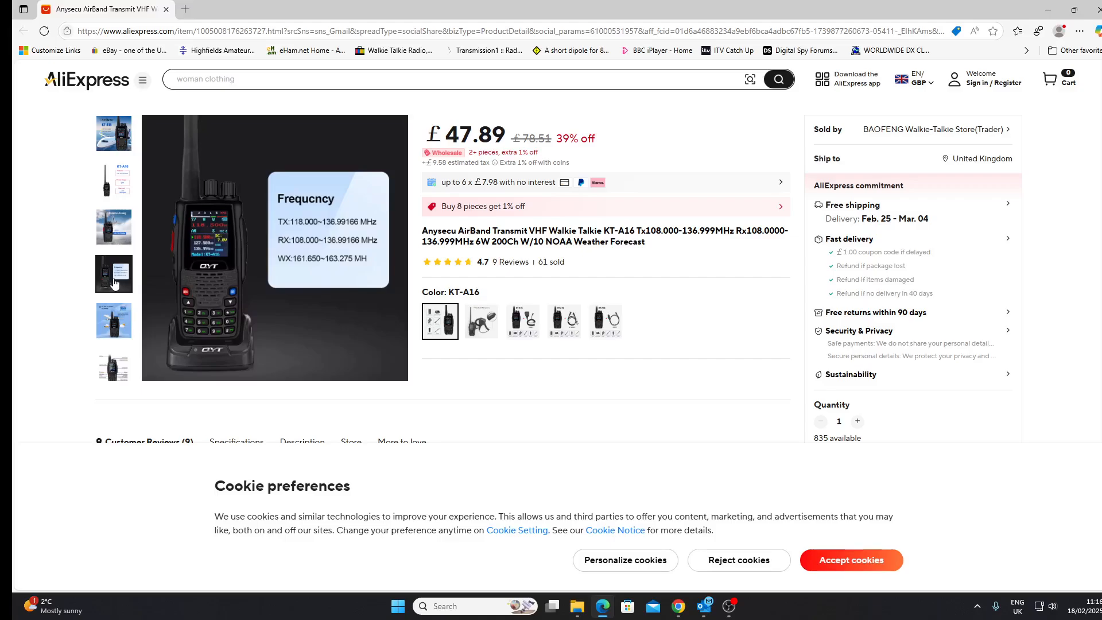
{"action": "mouse_move", "coordinate": [96, 251]}
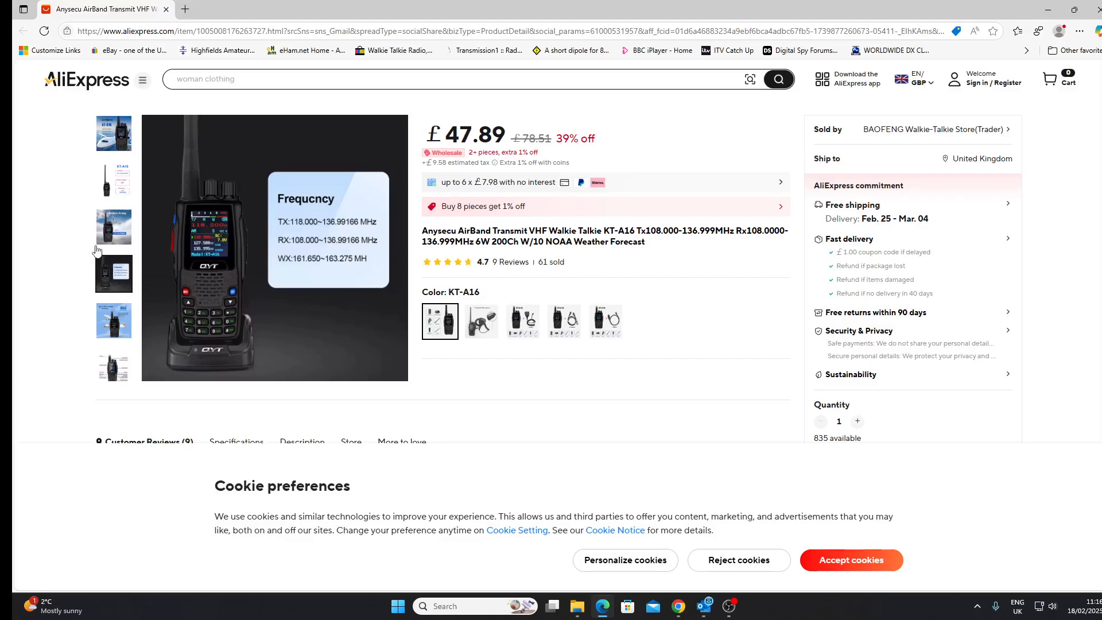
{"action": "left_click", "coordinate": [113, 133]}
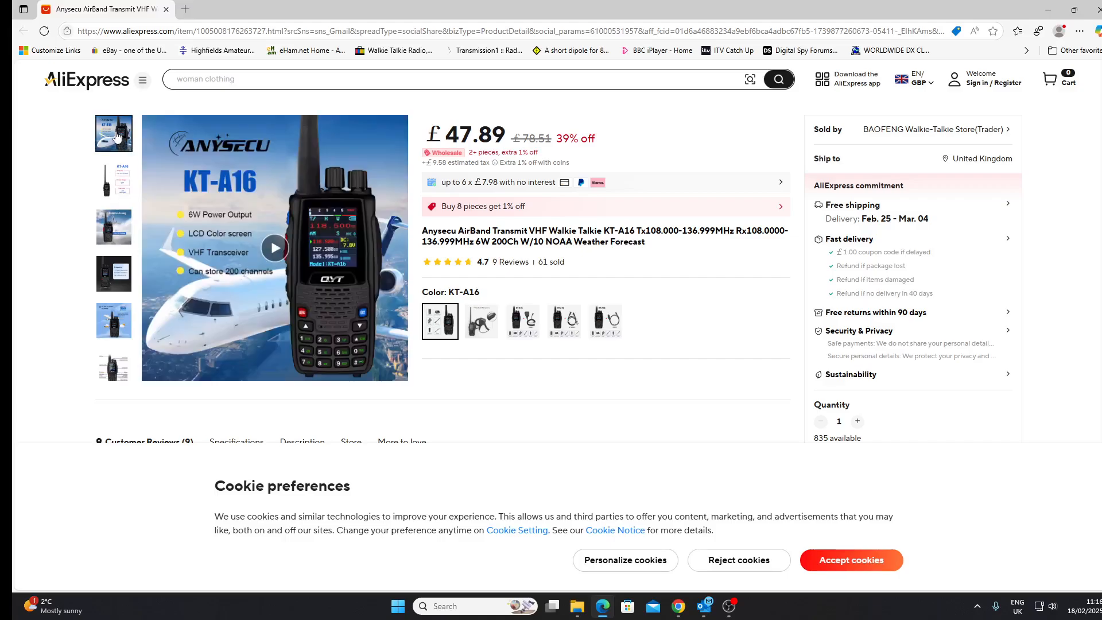